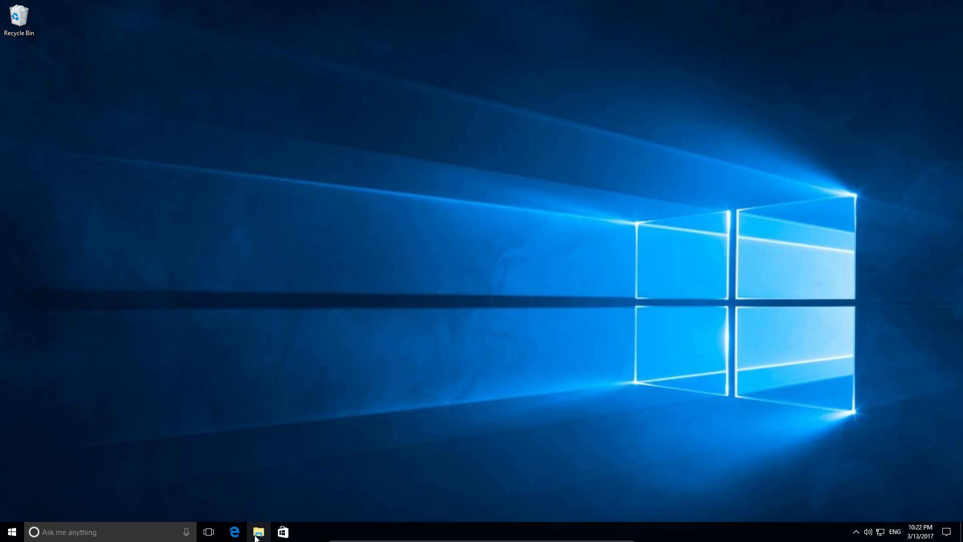
Launch Microsoft Edge from the taskbar to reach the Rufus and Linux Mint tabs.
left_click(10, 532)
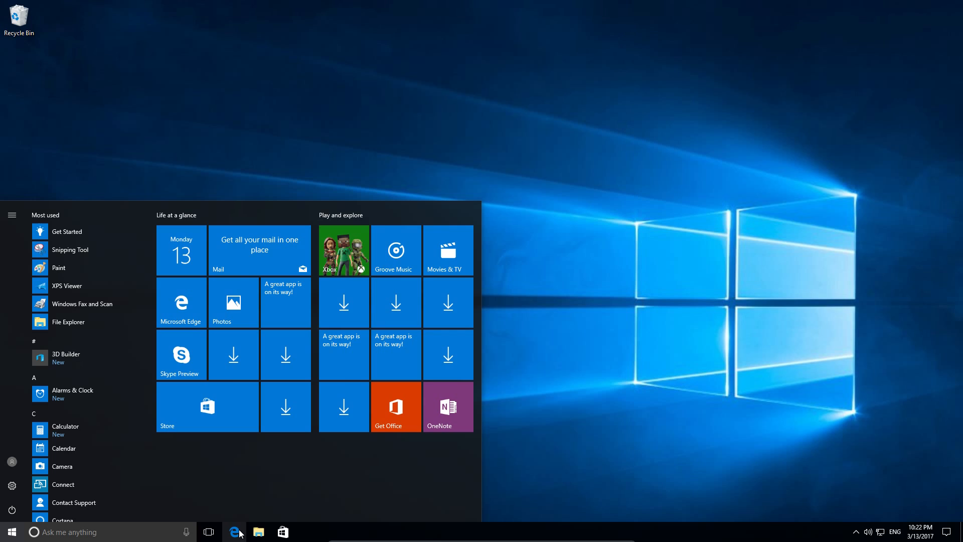
mouse_move(273, 521)
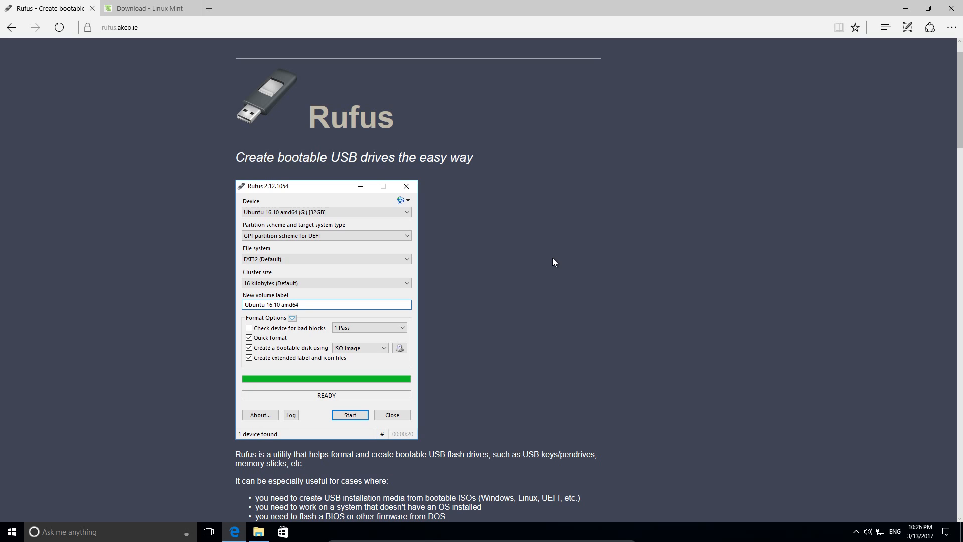
mouse_move(218, 34)
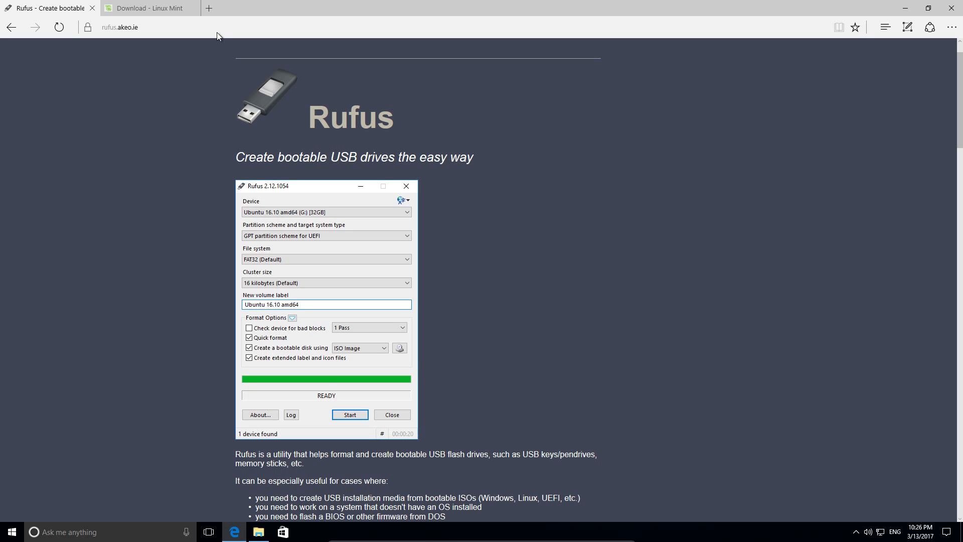
On the Linux Mint download tab, pick Cinnamon 64-bit and save it from the EvoWise CDN mirror.
left_click(140, 8)
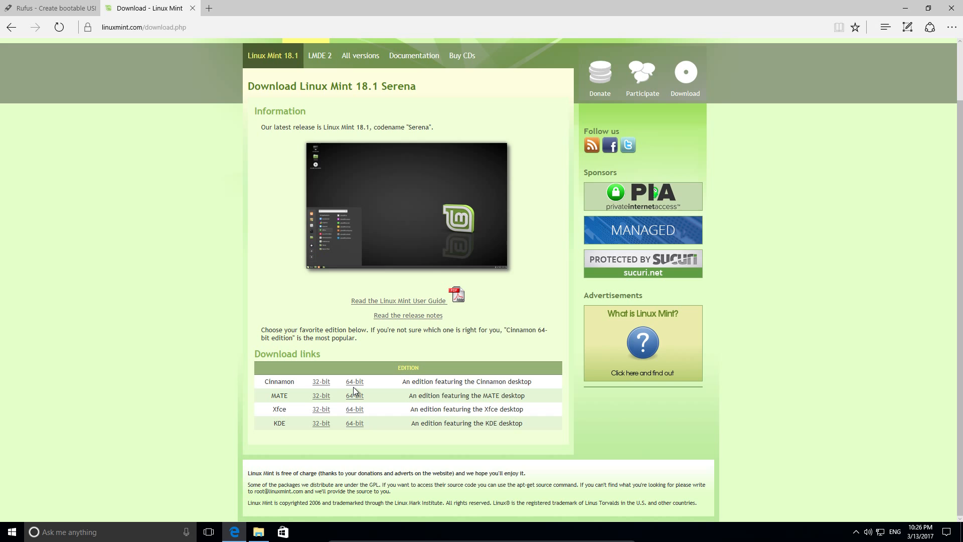
left_click(354, 381)
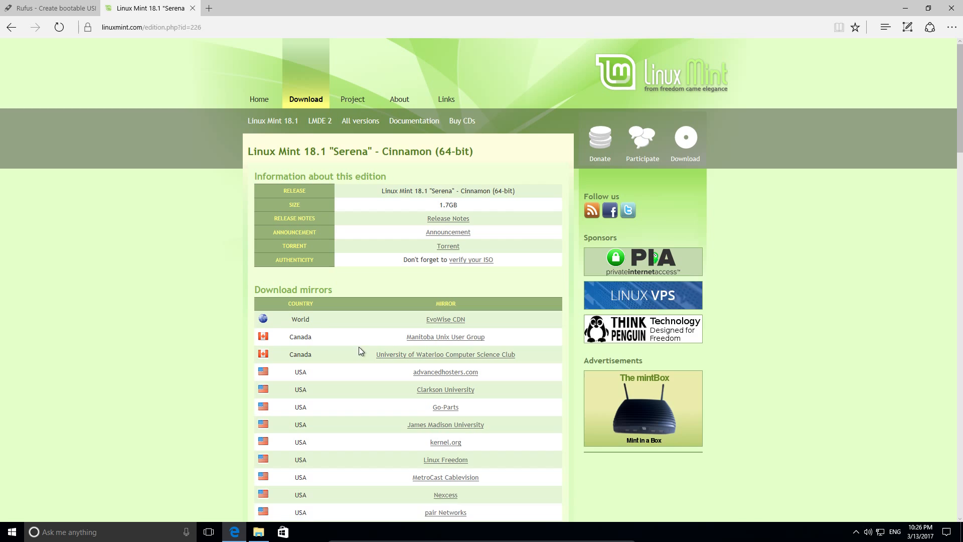
left_click(445, 319)
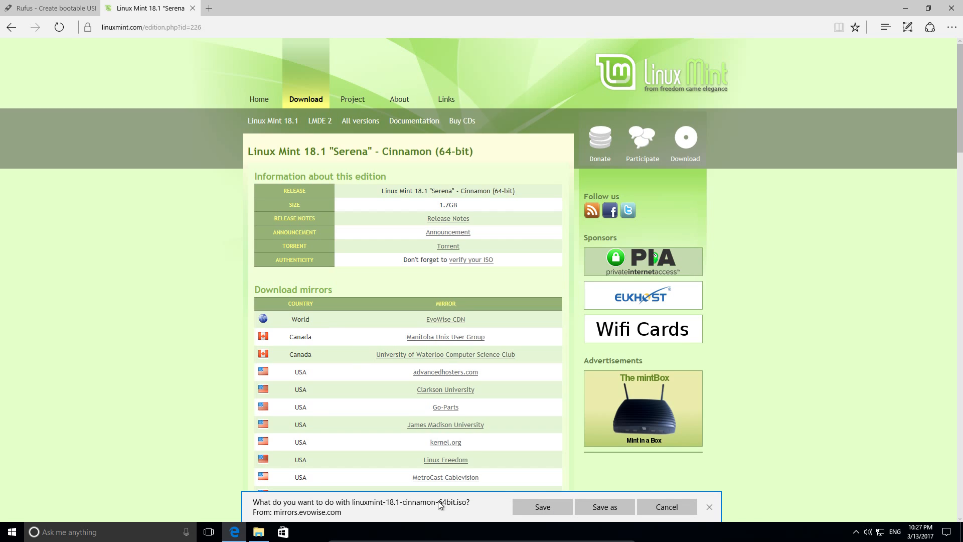
left_click(543, 507)
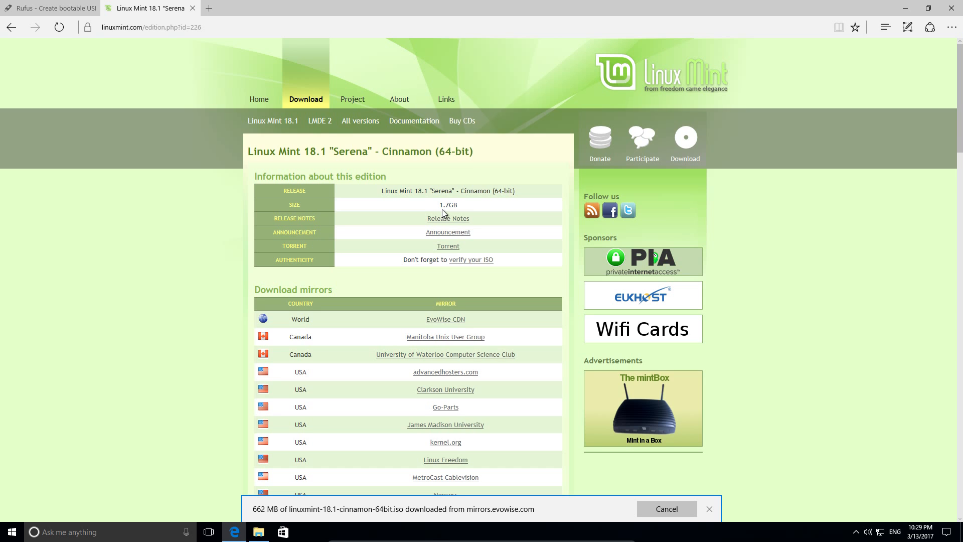
Return to the Rufus tab to find the Rufus 2.12 download section.
left_click(40, 7)
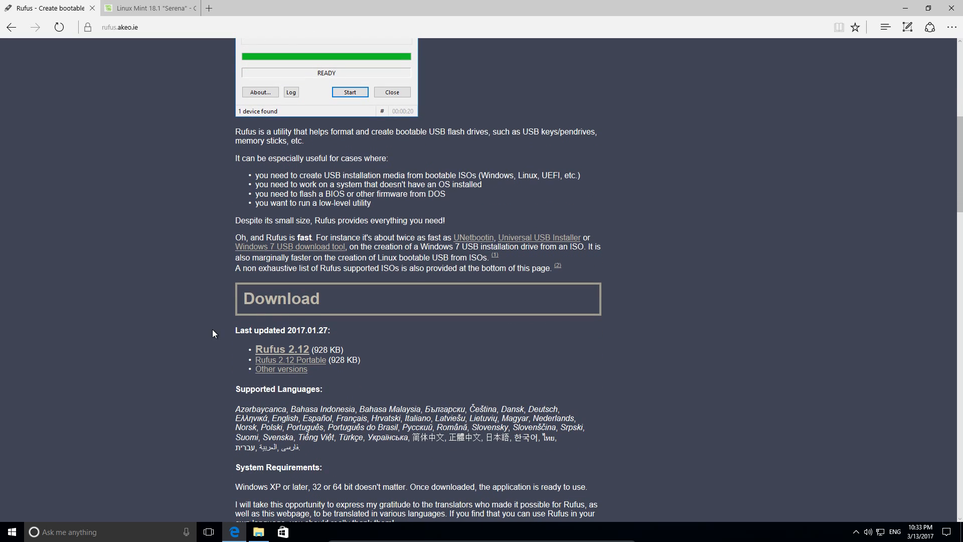
mouse_move(269, 349)
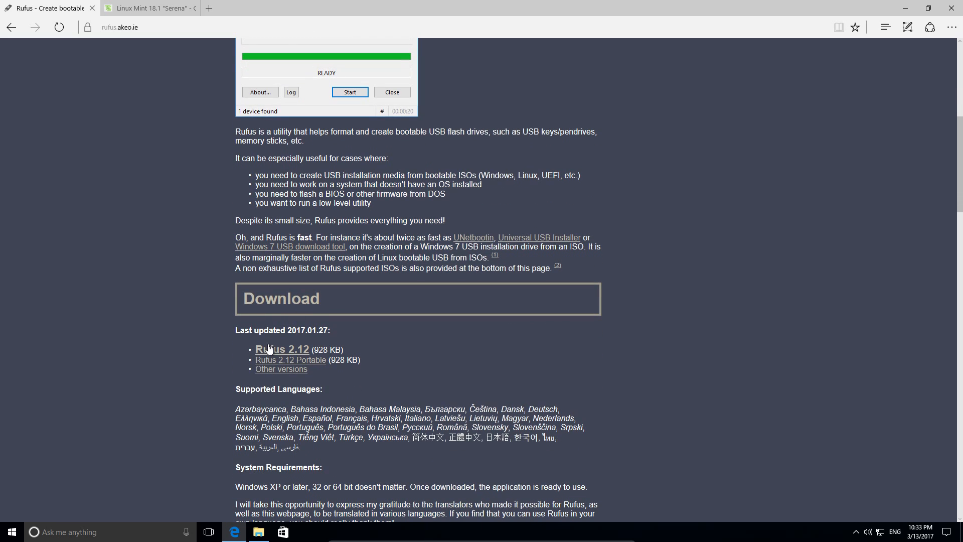
mouse_move(258, 353)
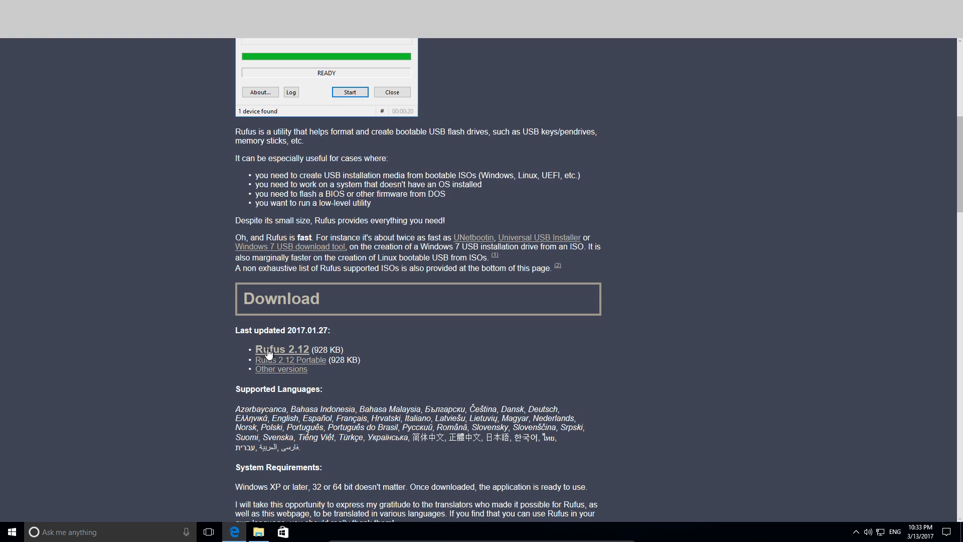
Run rufus-2.12 from File Explorer's Downloads folder and approve the User Account Control prompt.
left_click(258, 532)
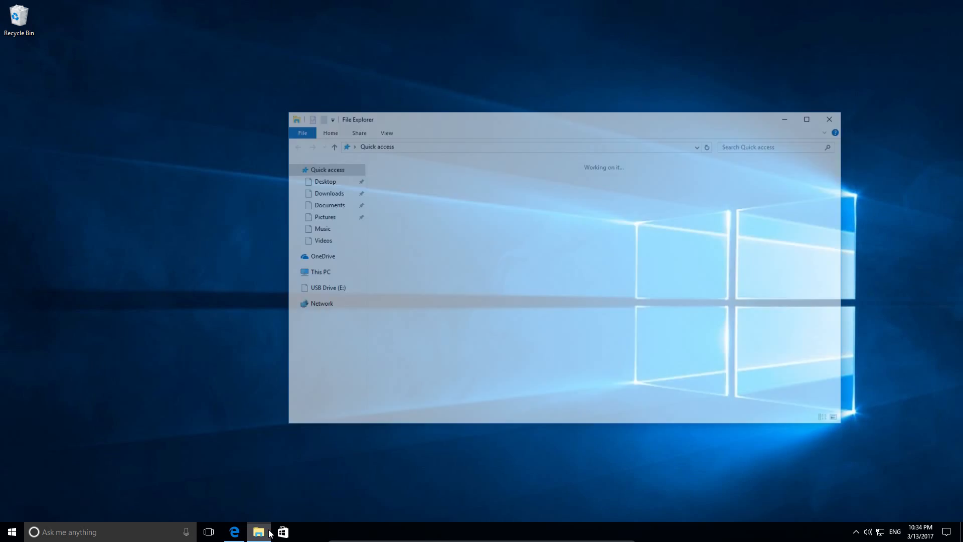
left_click(329, 193)
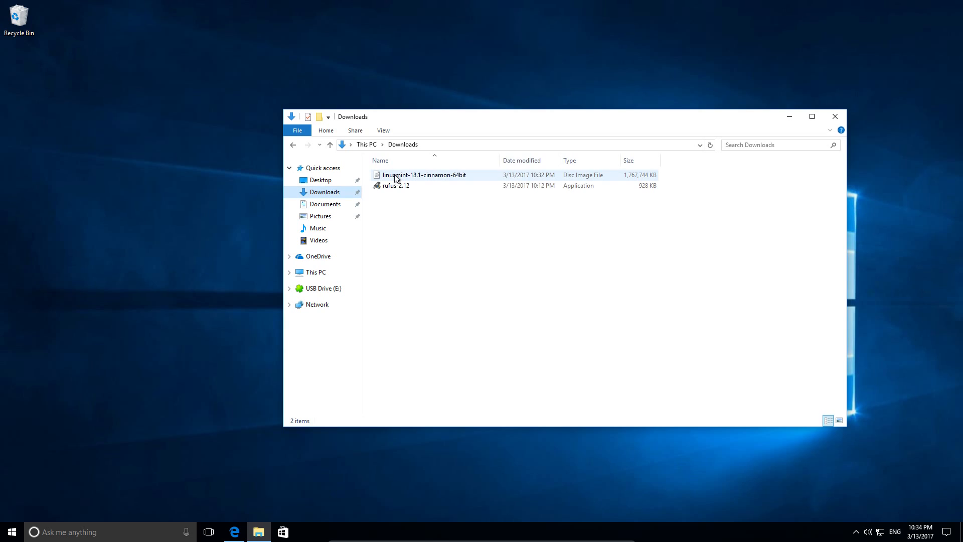
mouse_move(403, 185)
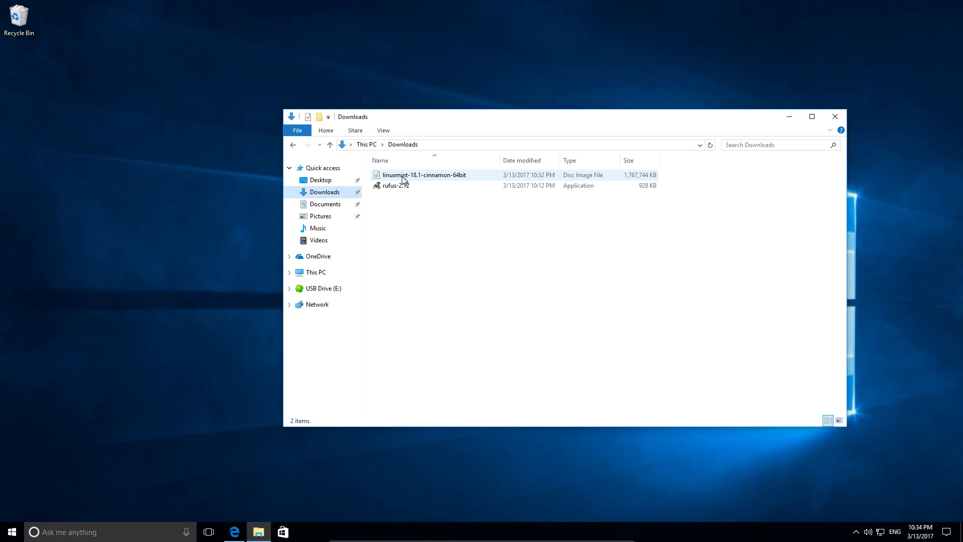
left_click(395, 185)
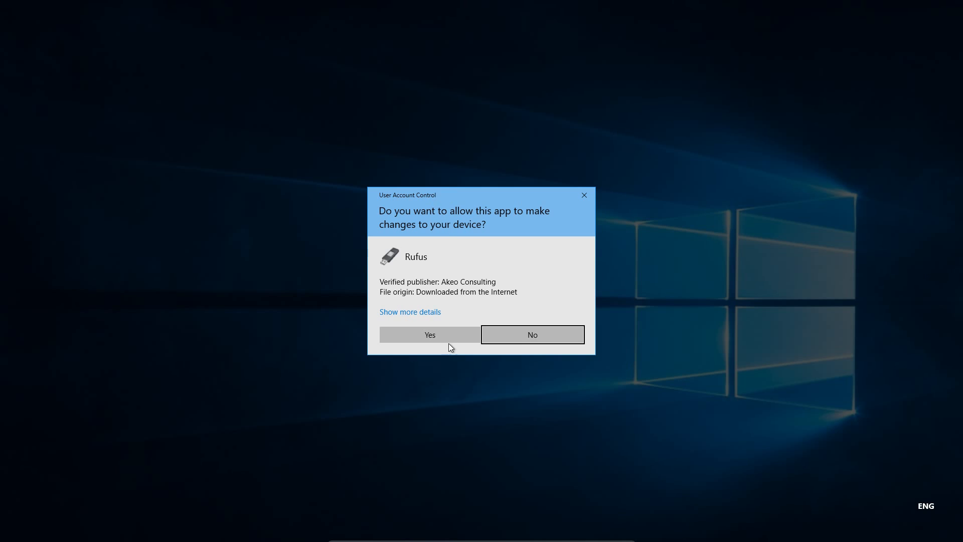
left_click(429, 335)
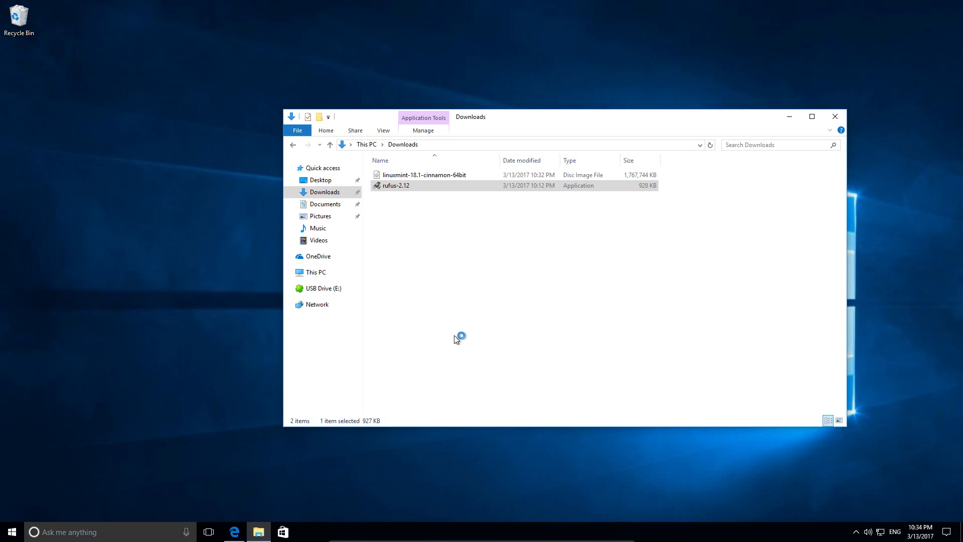
double_click(396, 185)
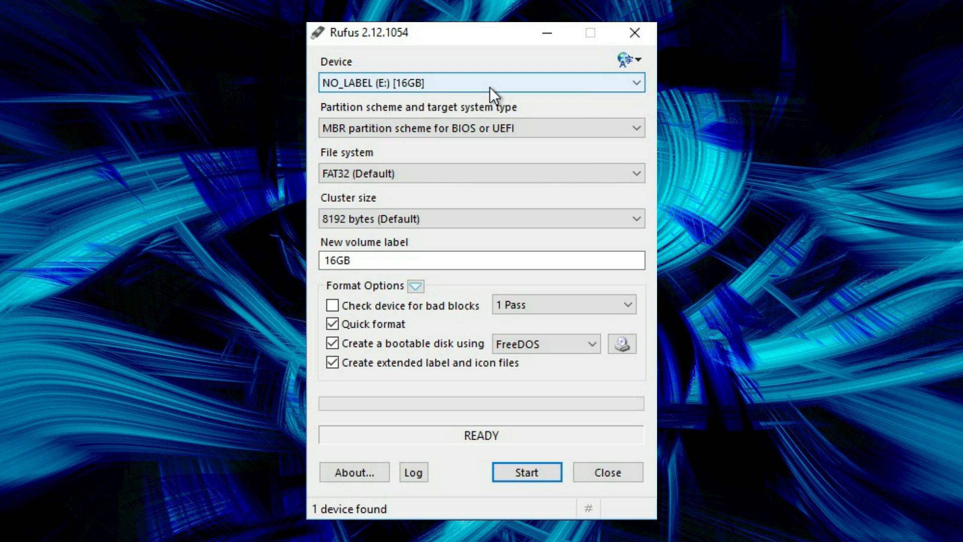
Keep the 16GB drive with MBR for BIOS or UEFI and relabel it TestLinux.
left_click(493, 82)
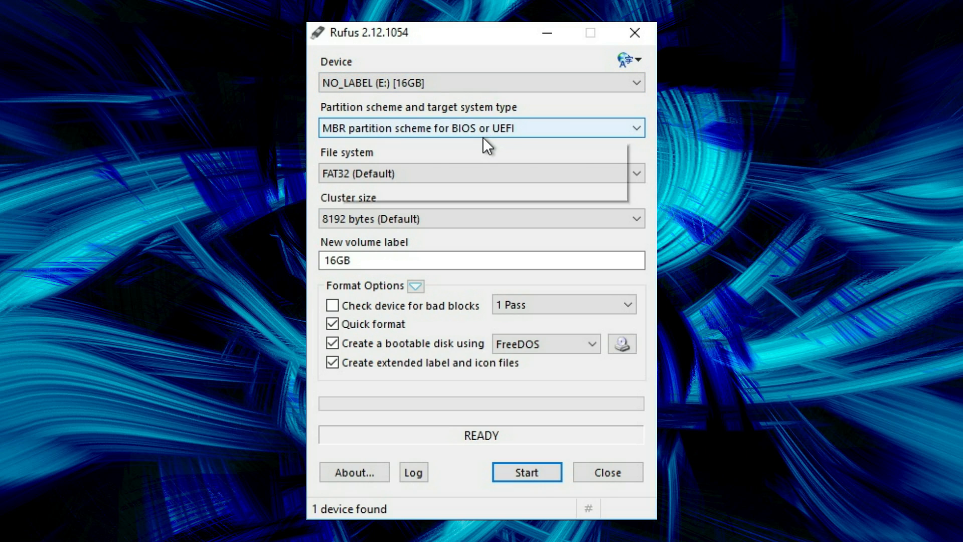
left_click(480, 128)
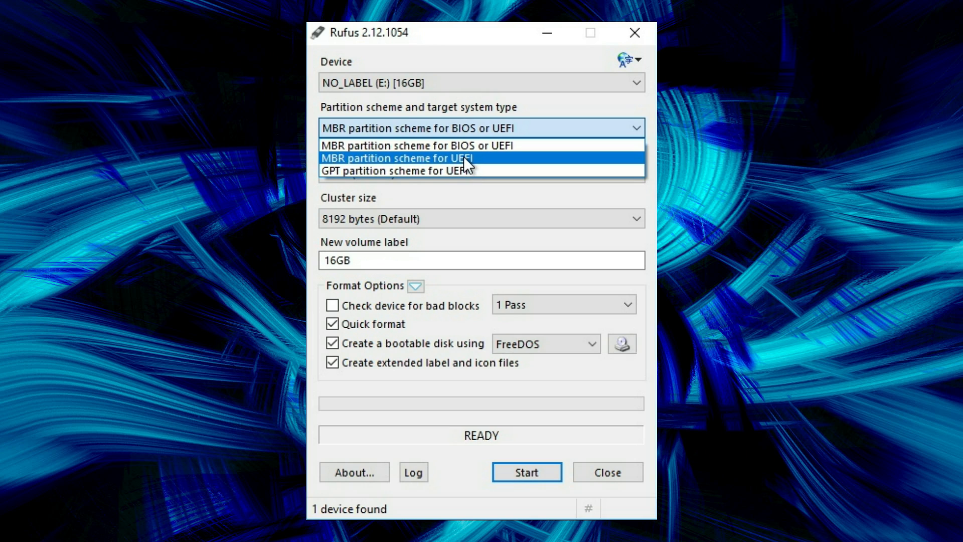
mouse_move(474, 158)
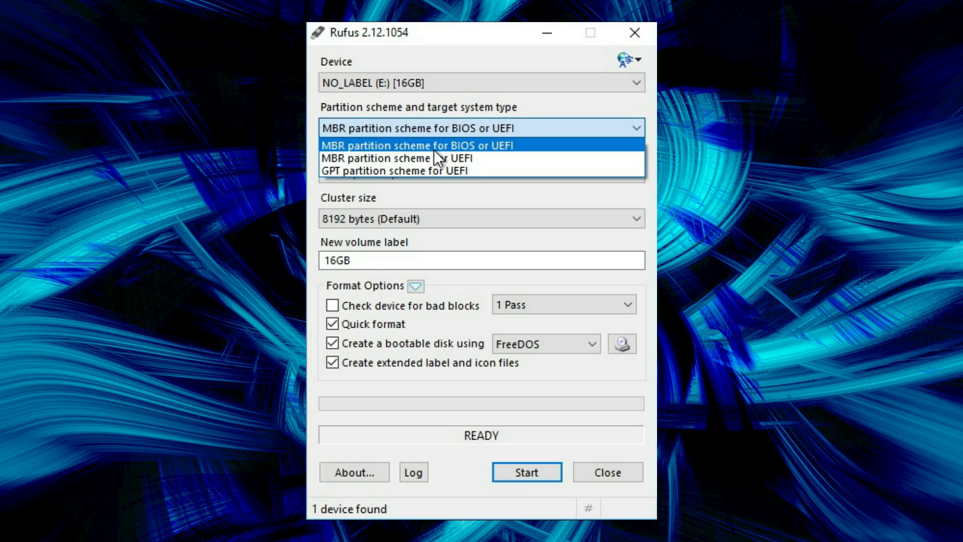
left_click(420, 145)
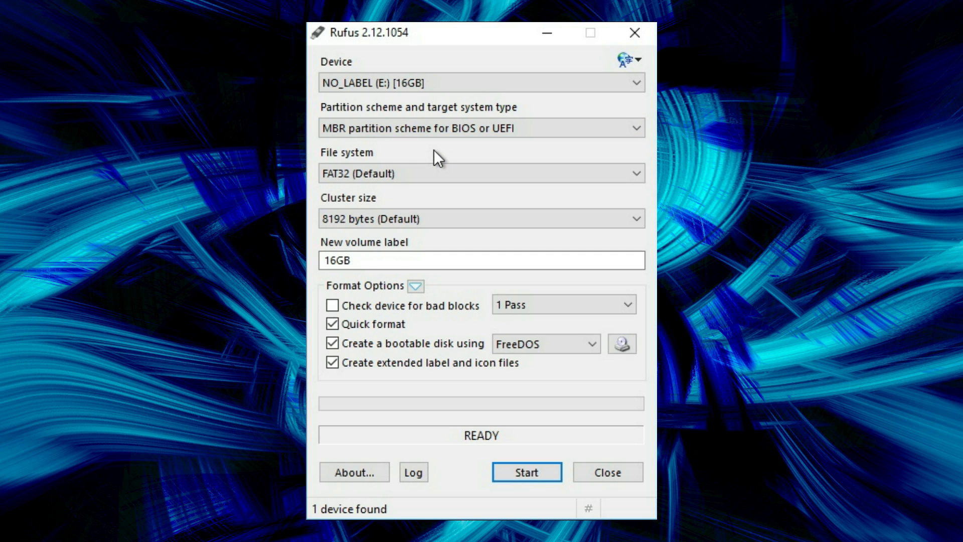
left_click(480, 174)
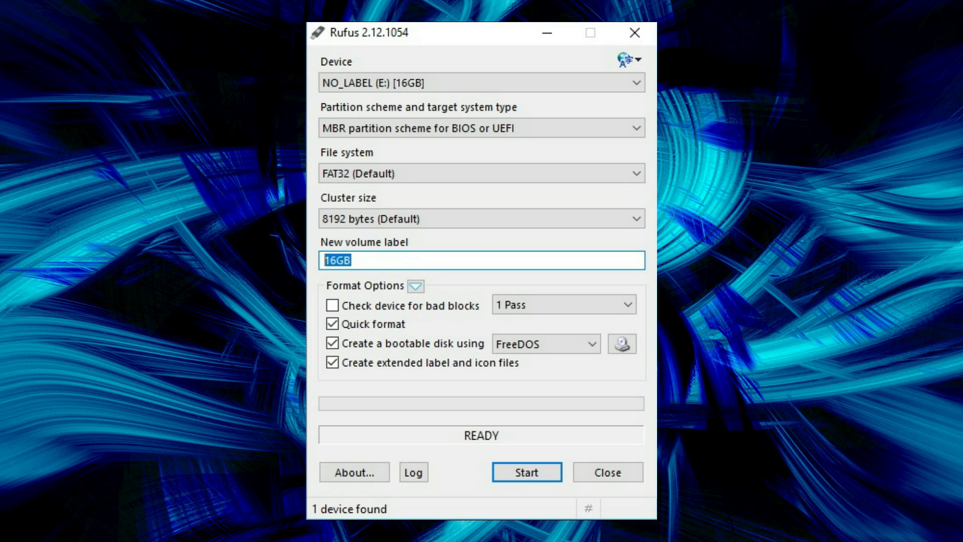
type("TestLinux")
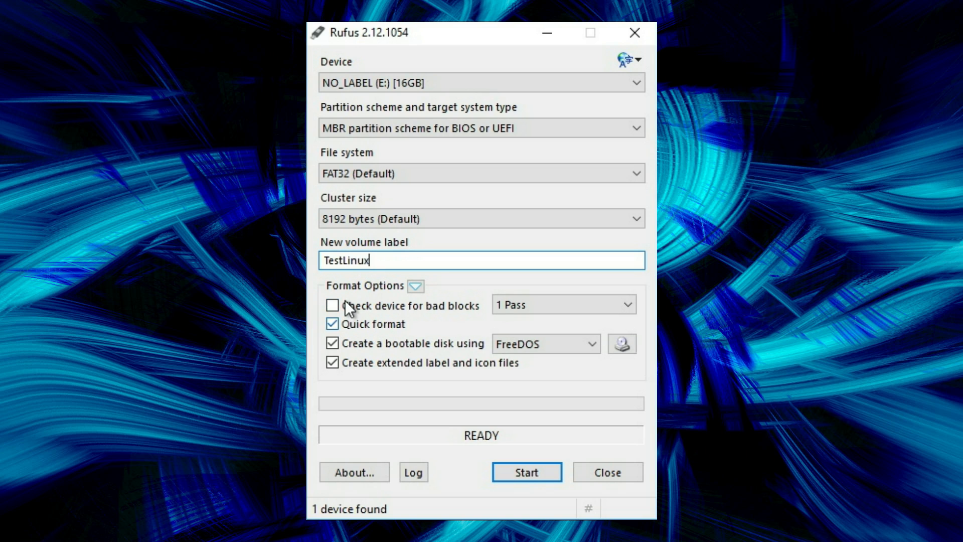
mouse_move(434, 310)
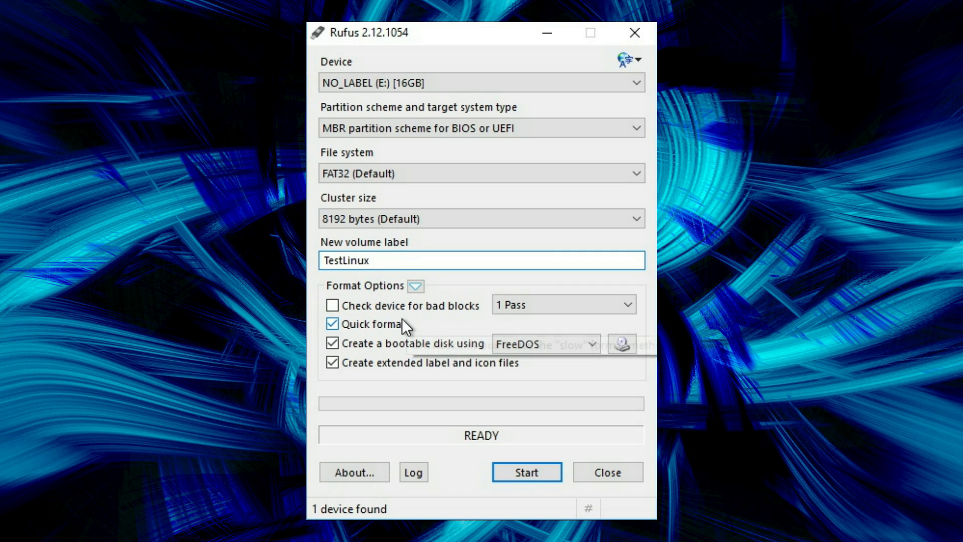
mouse_move(374, 331)
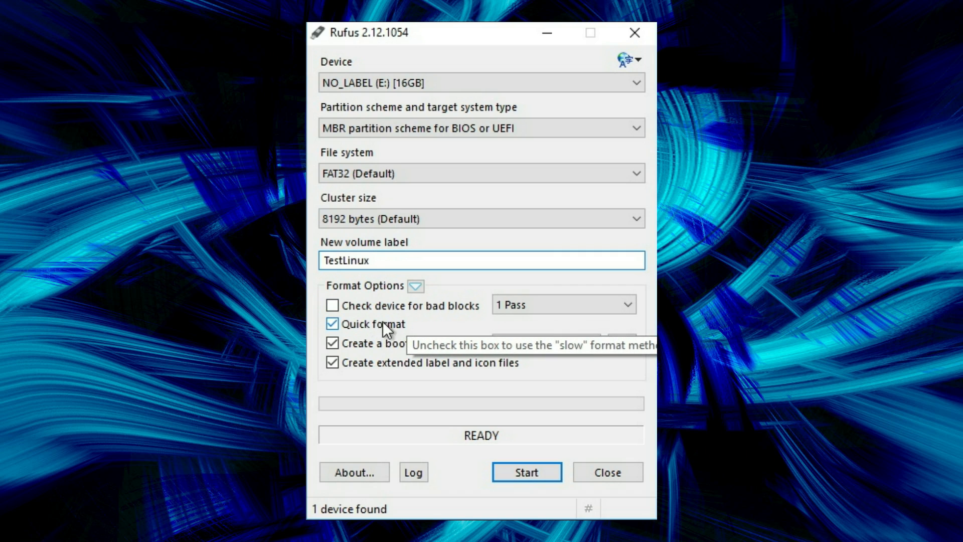
mouse_move(422, 354)
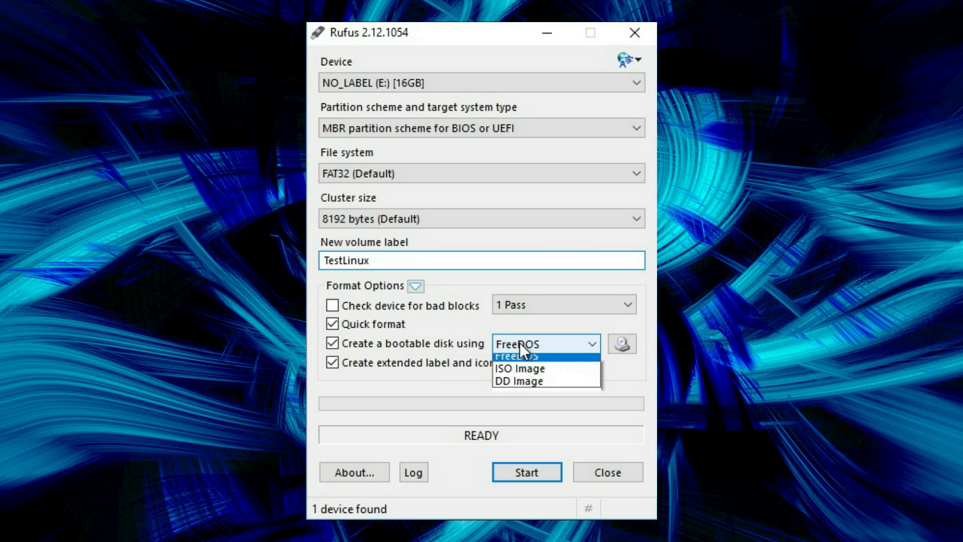
mouse_move(532, 379)
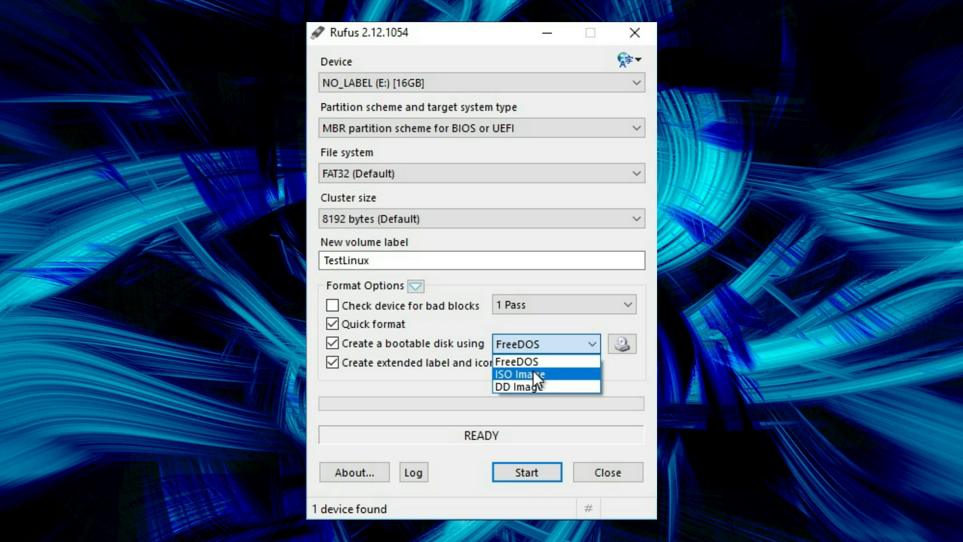
Choose ISO Image and load linuxmint-18.1-cinnamon-64bit from the Downloads folder.
left_click(517, 375)
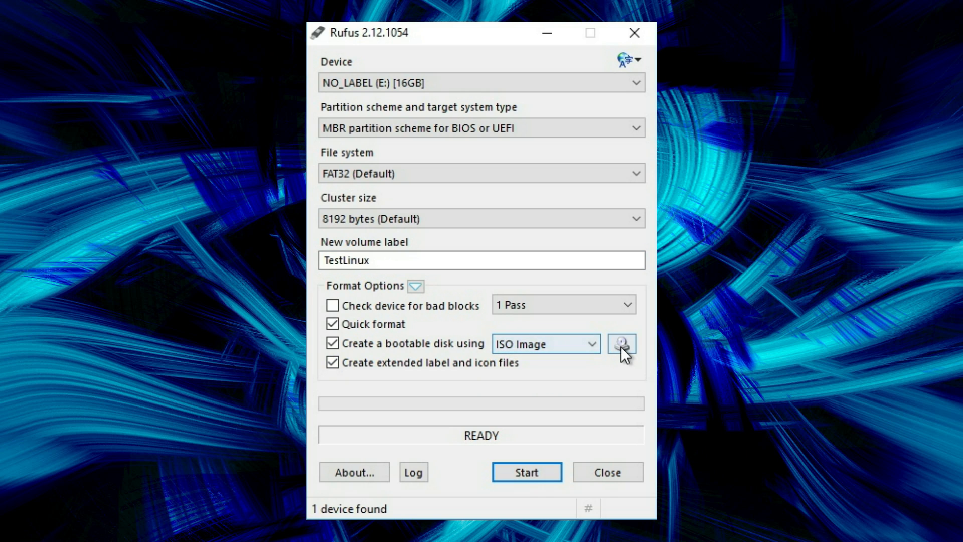
left_click(622, 344)
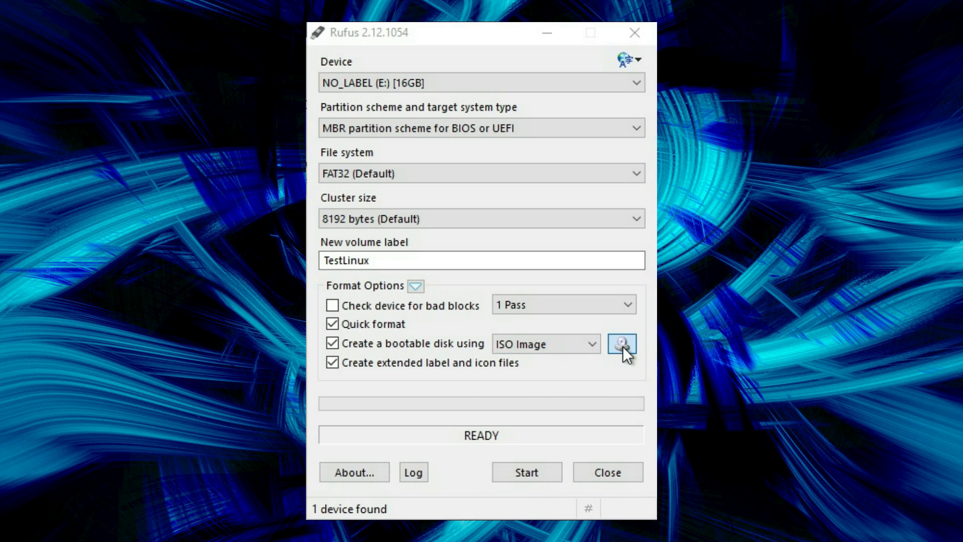
left_click(621, 344)
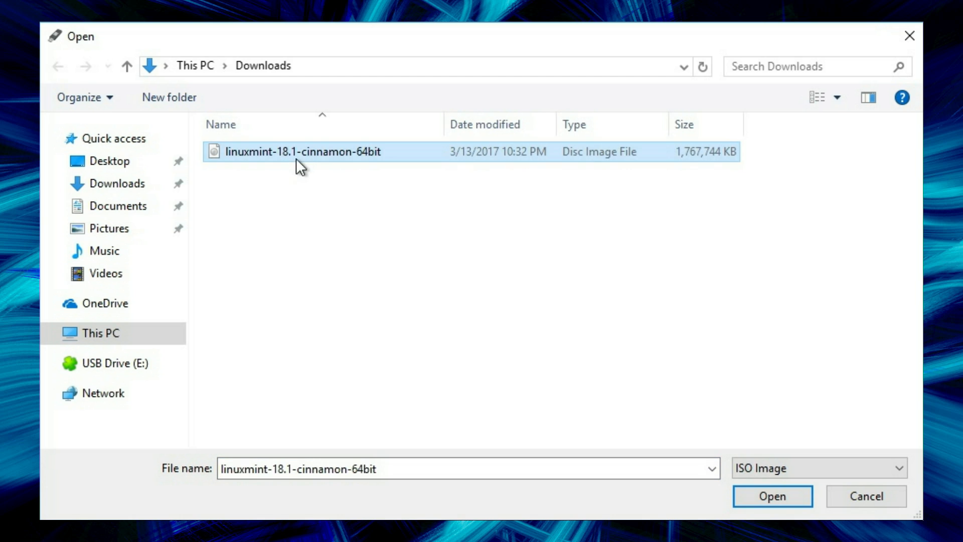
mouse_move(310, 158)
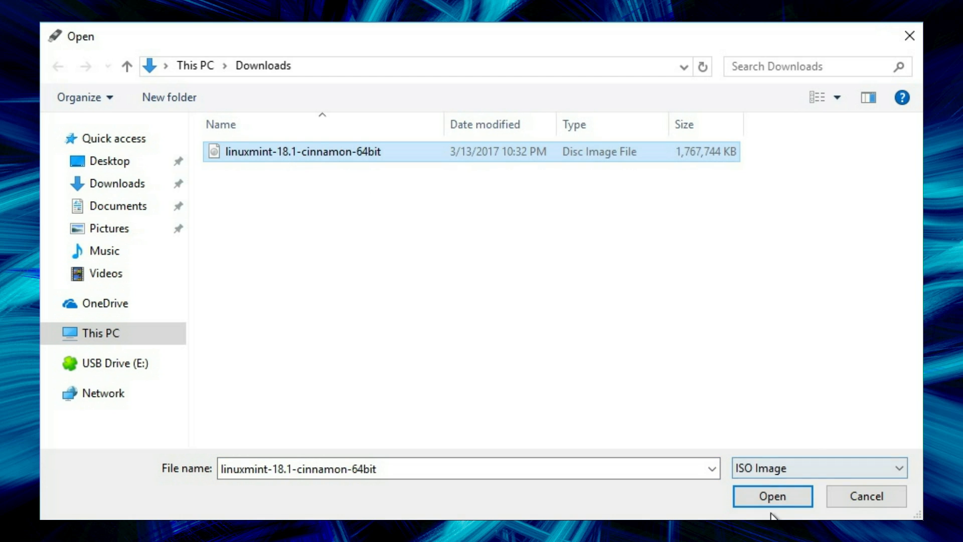
left_click(773, 496)
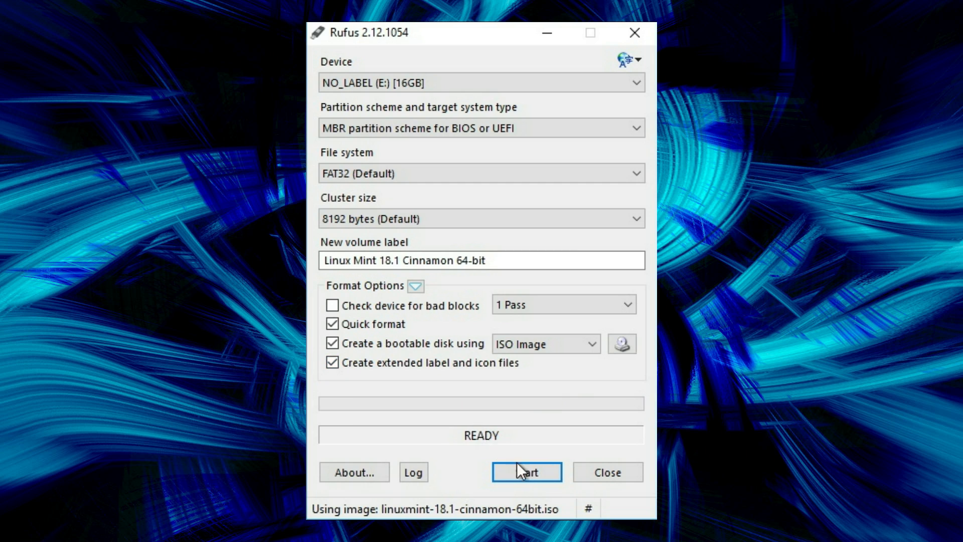
Start writing, accept the Syslinux download, keep ISO Image mode, and confirm erasing the drive.
left_click(526, 472)
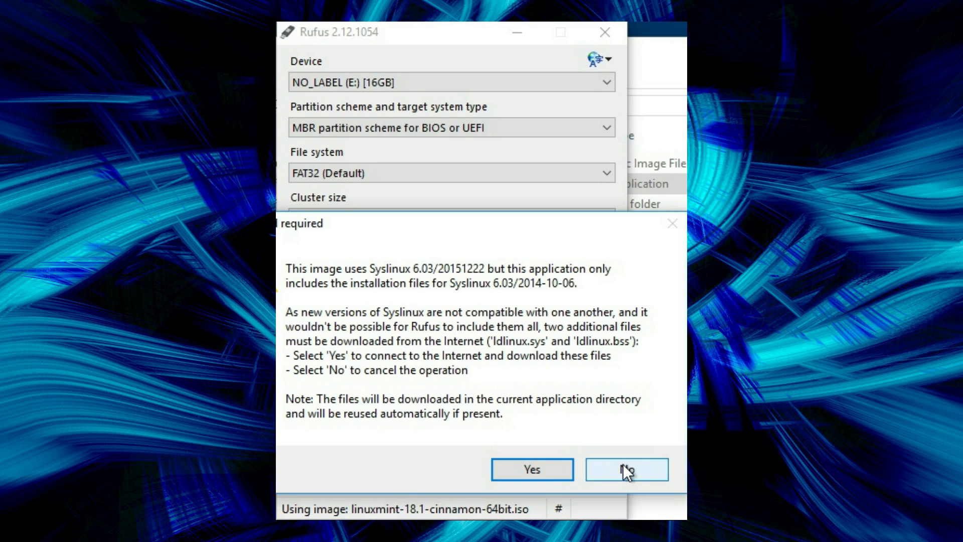
mouse_move(540, 484)
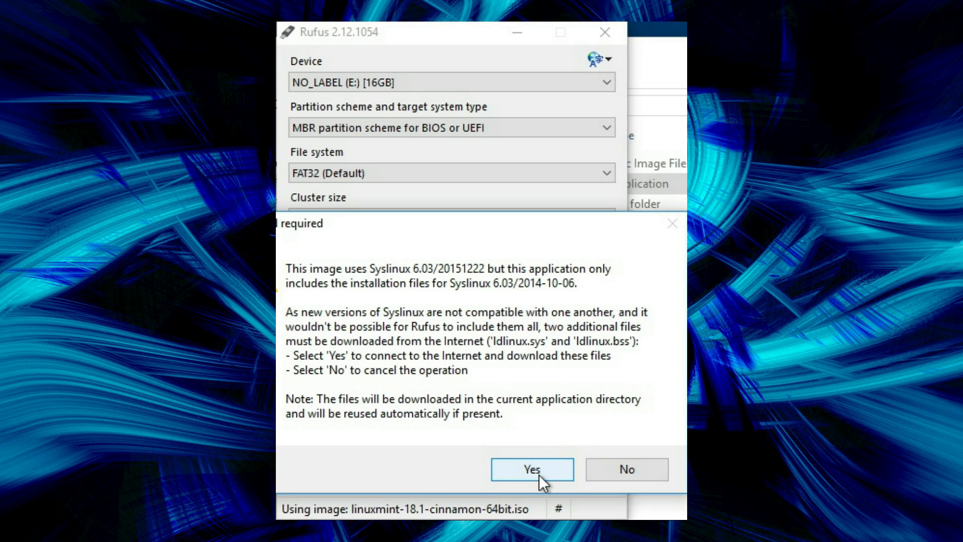
left_click(531, 470)
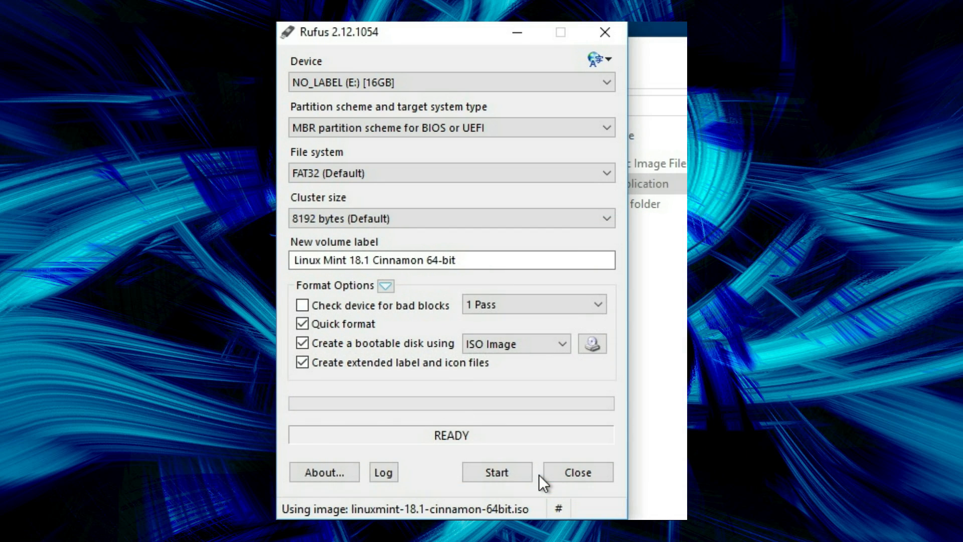
left_click(497, 472)
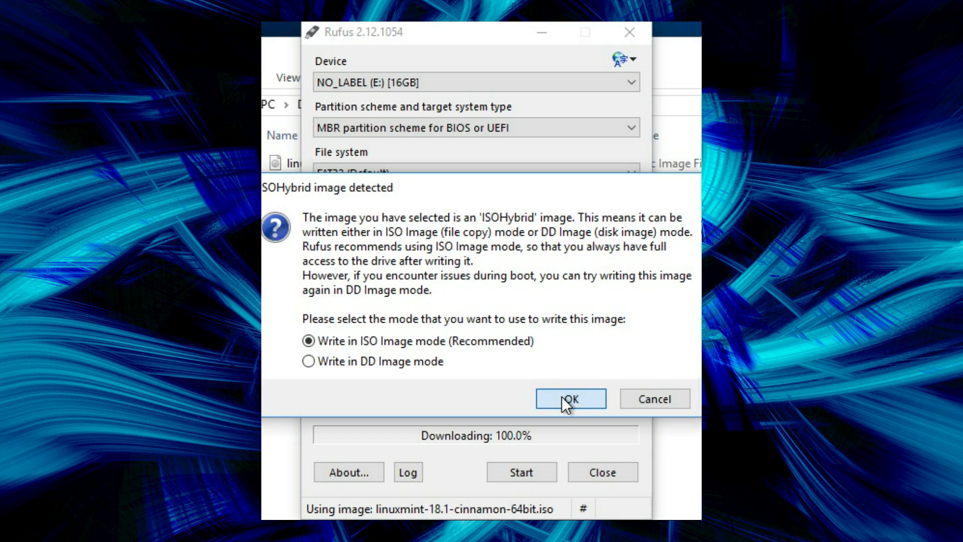
left_click(571, 399)
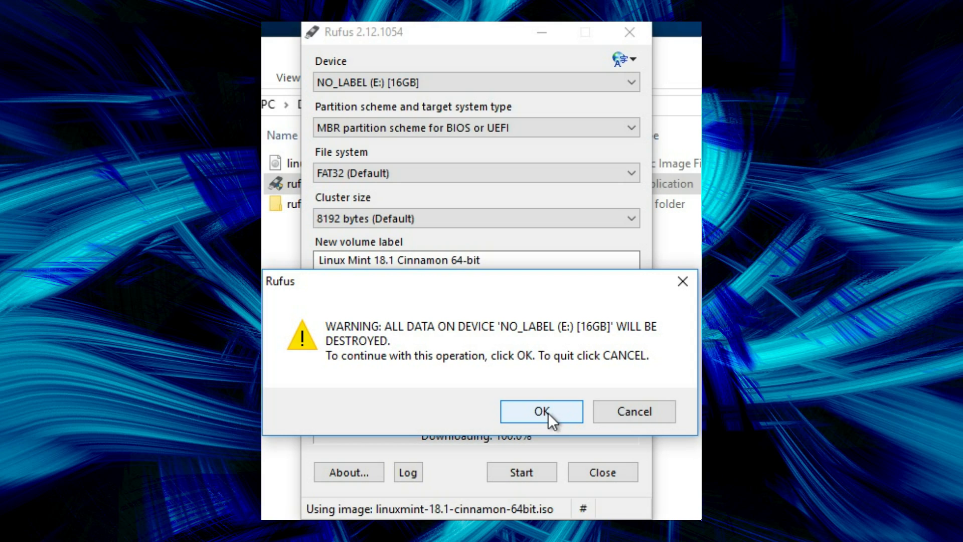
left_click(541, 411)
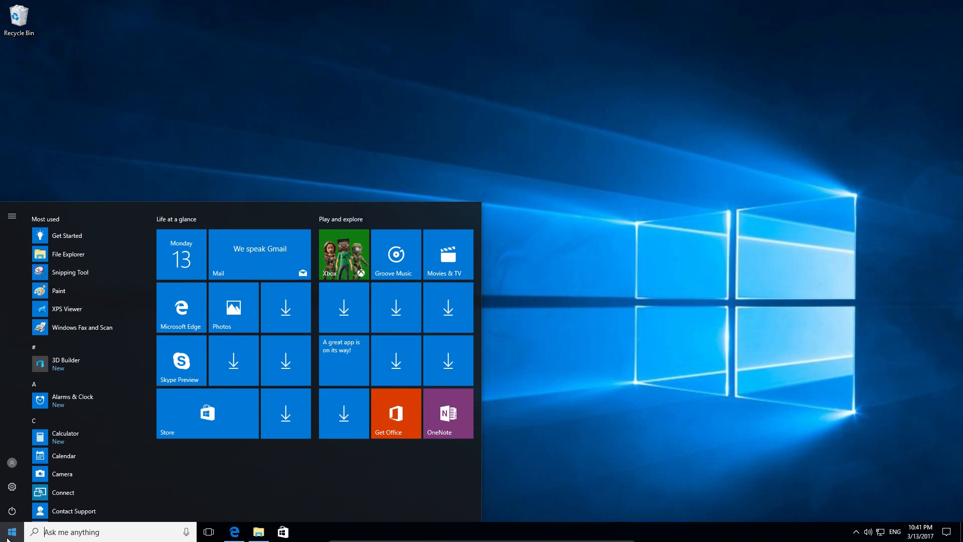
Restart Windows 10 through the Start menu's Power options.
left_click(9, 508)
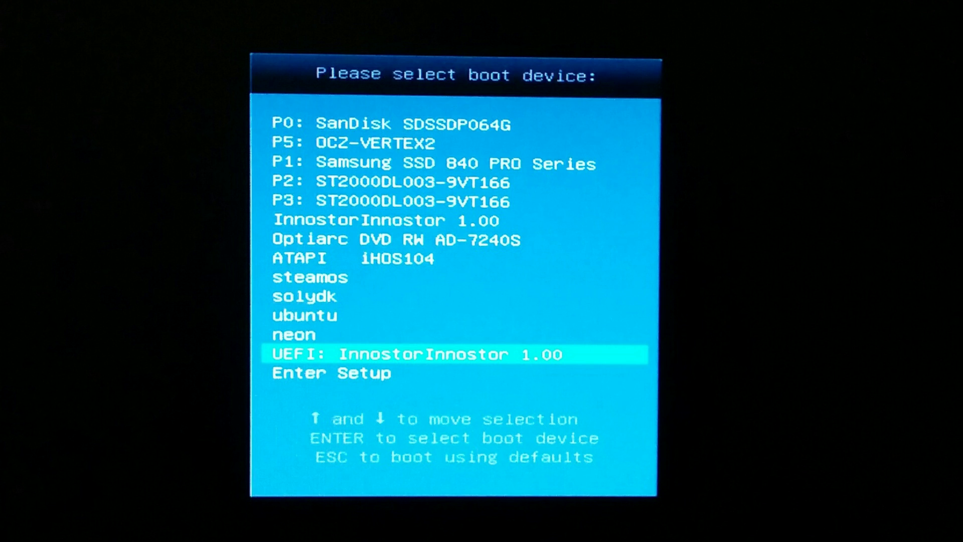
Select the UEFI: InnostorInnostor 1.00 entry in the boot device menu to boot from USB.
key("Enter")
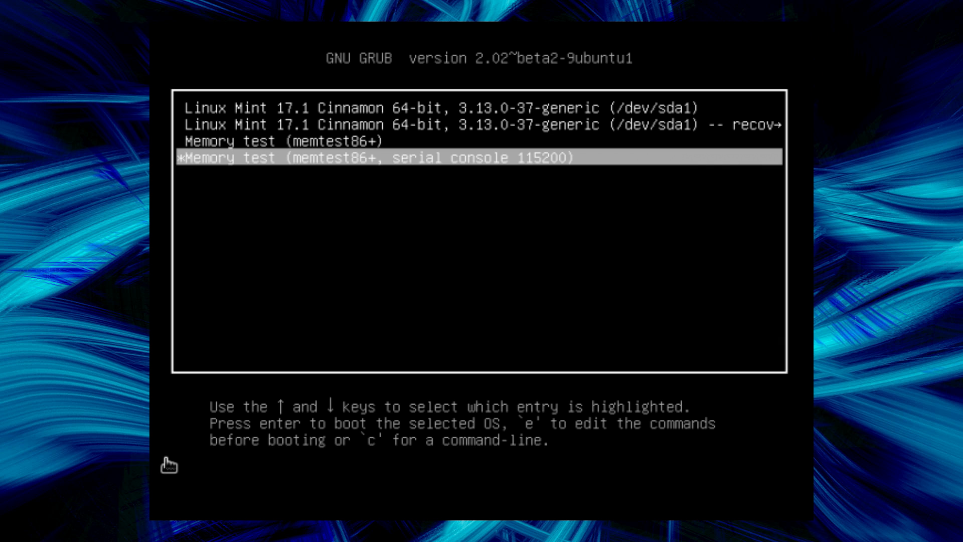